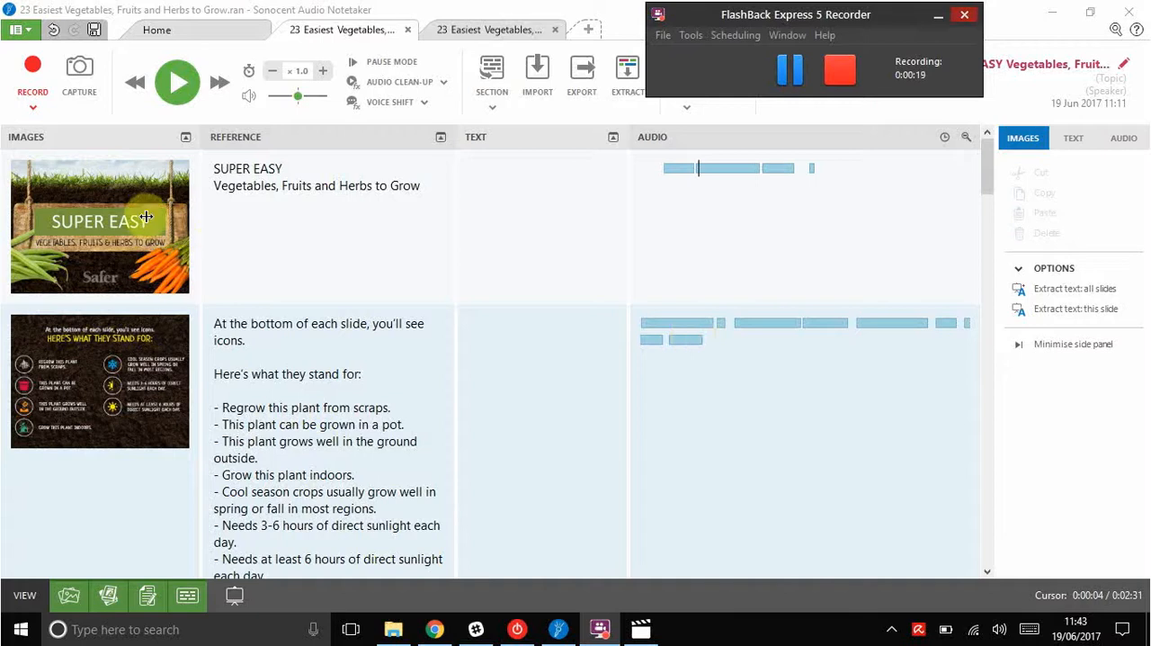
pyautogui.moveTo(104, 536)
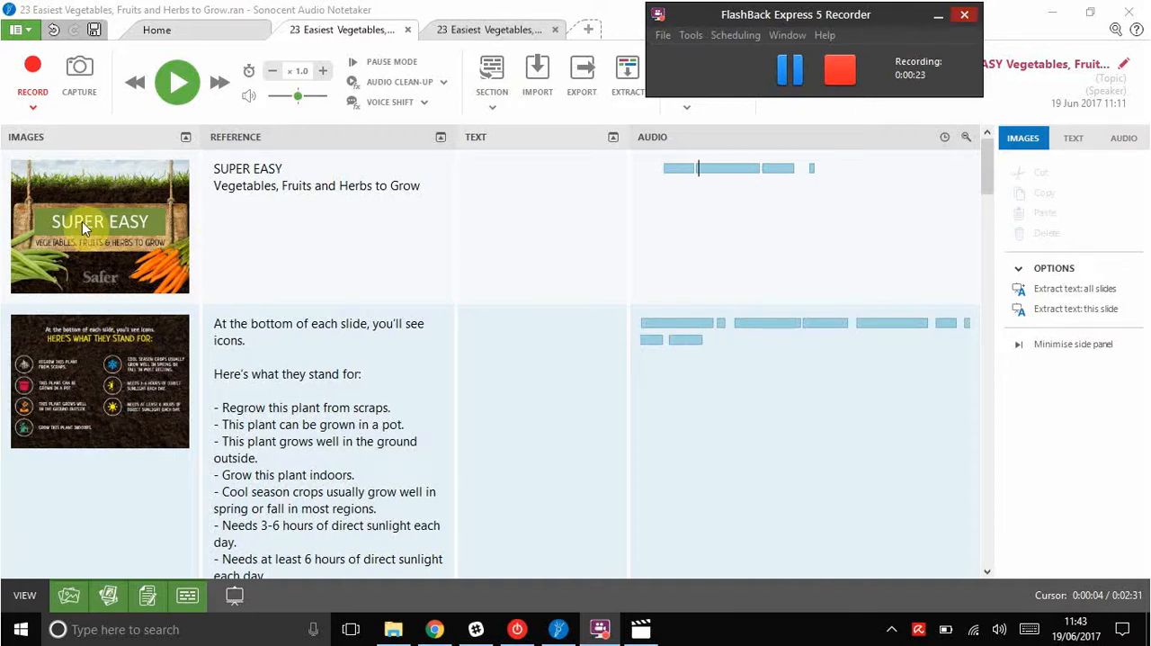
pyautogui.moveTo(183, 303)
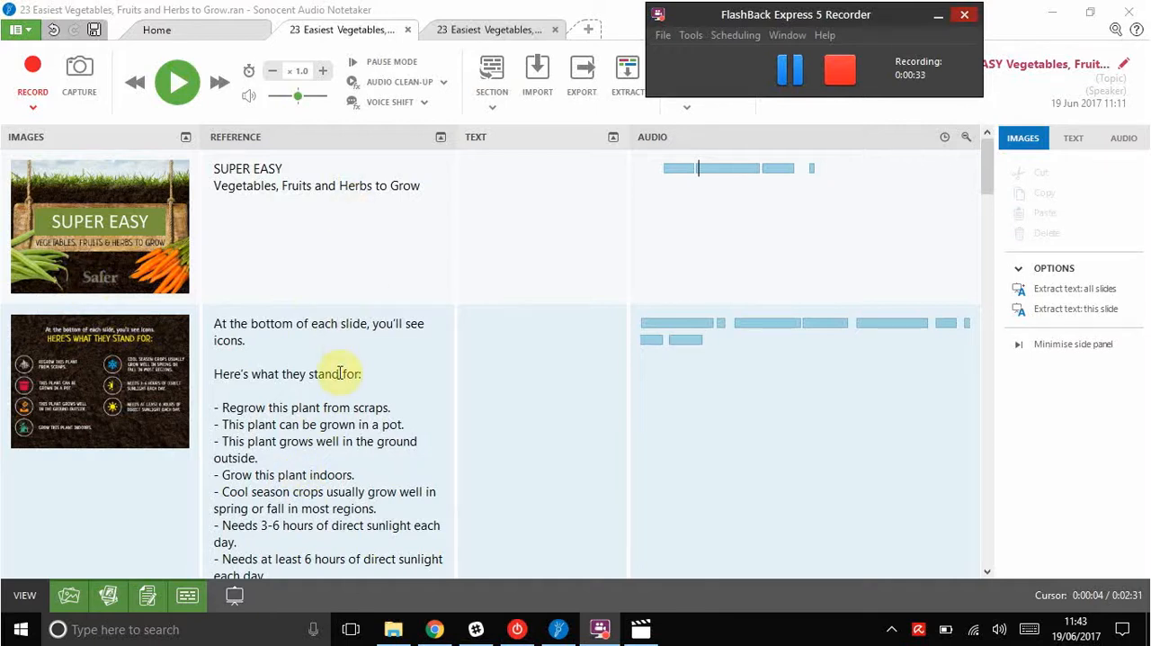
pyautogui.moveTo(325, 330)
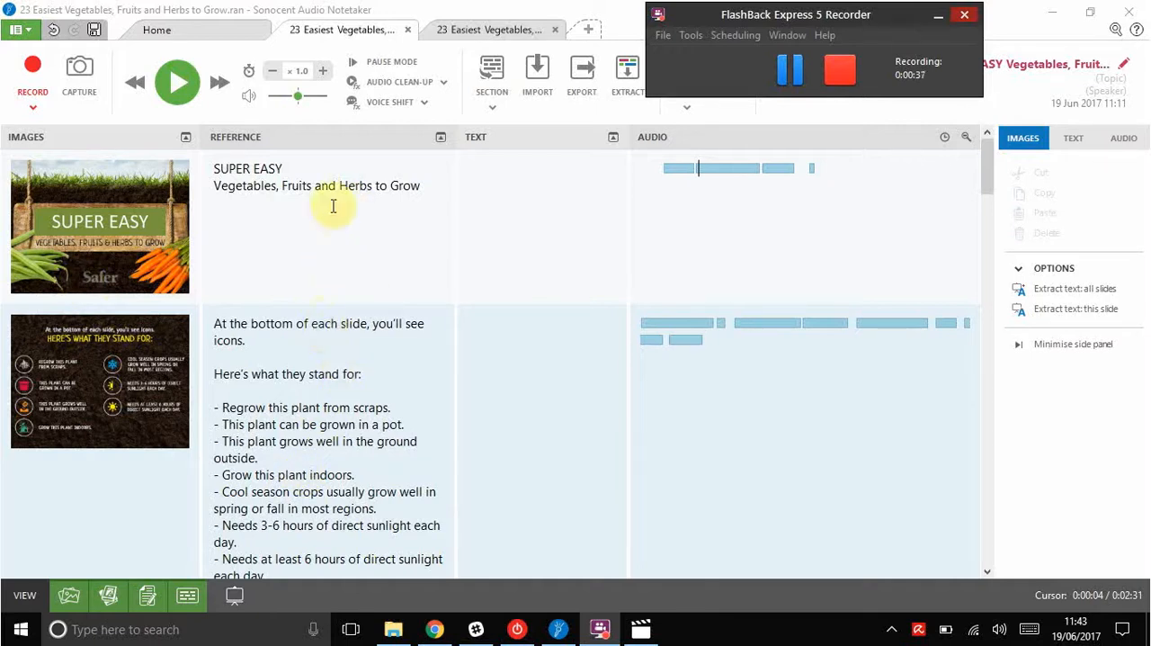
pyautogui.moveTo(647, 196)
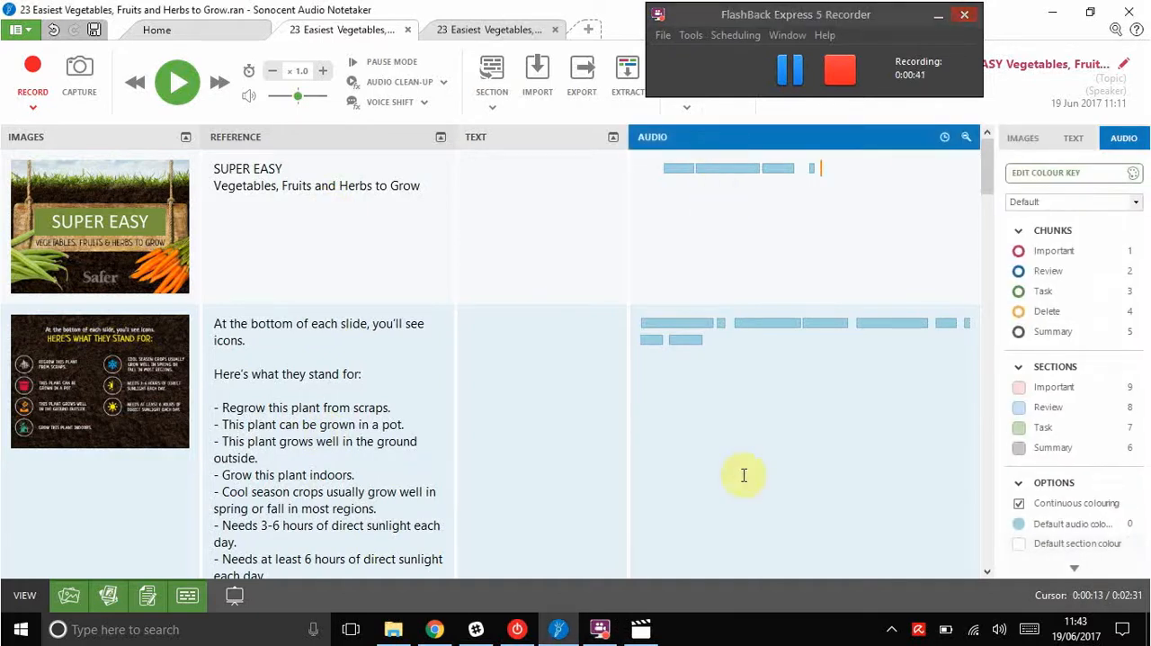
pyautogui.moveTo(663, 239)
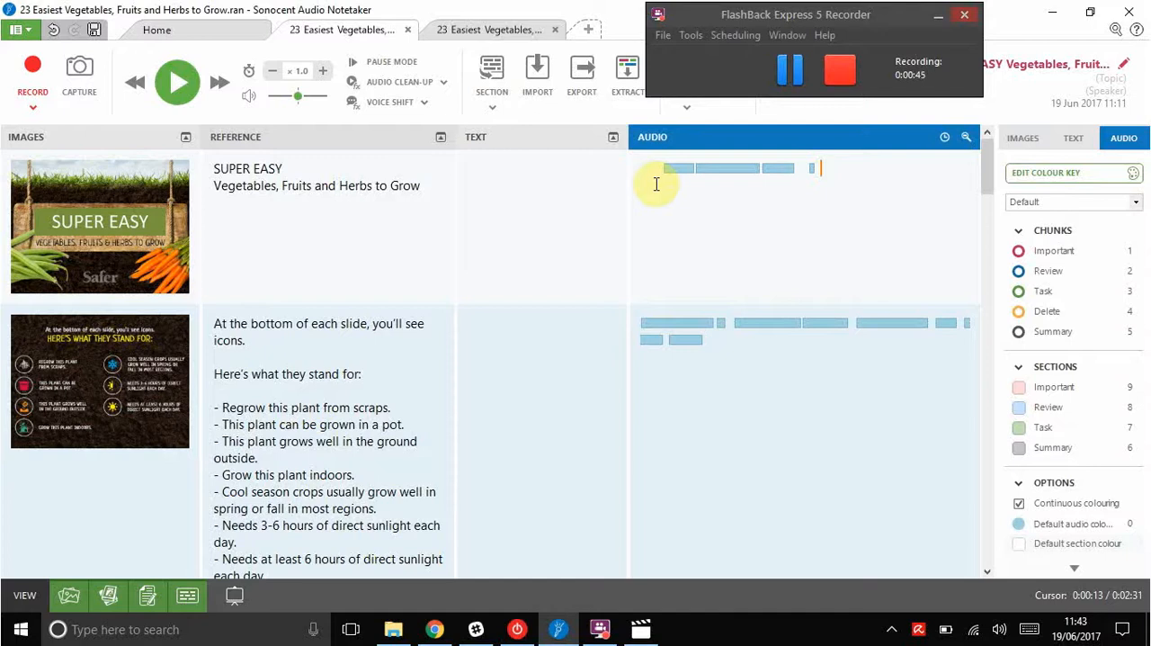
pyautogui.moveTo(701, 245)
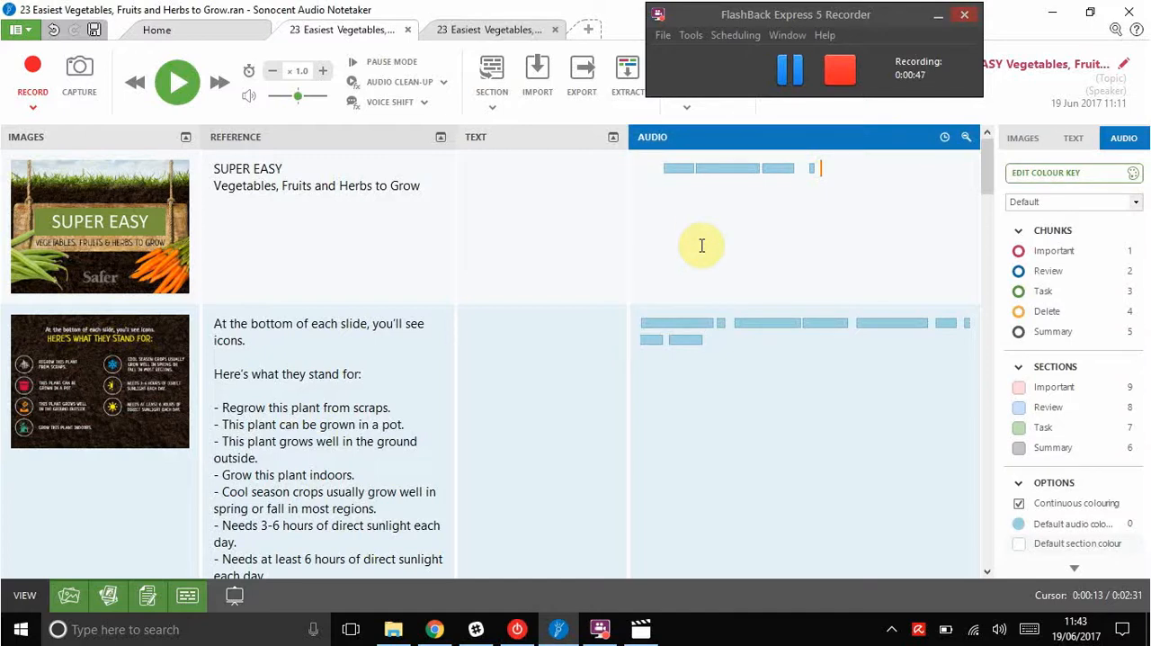
pyautogui.moveTo(709, 349)
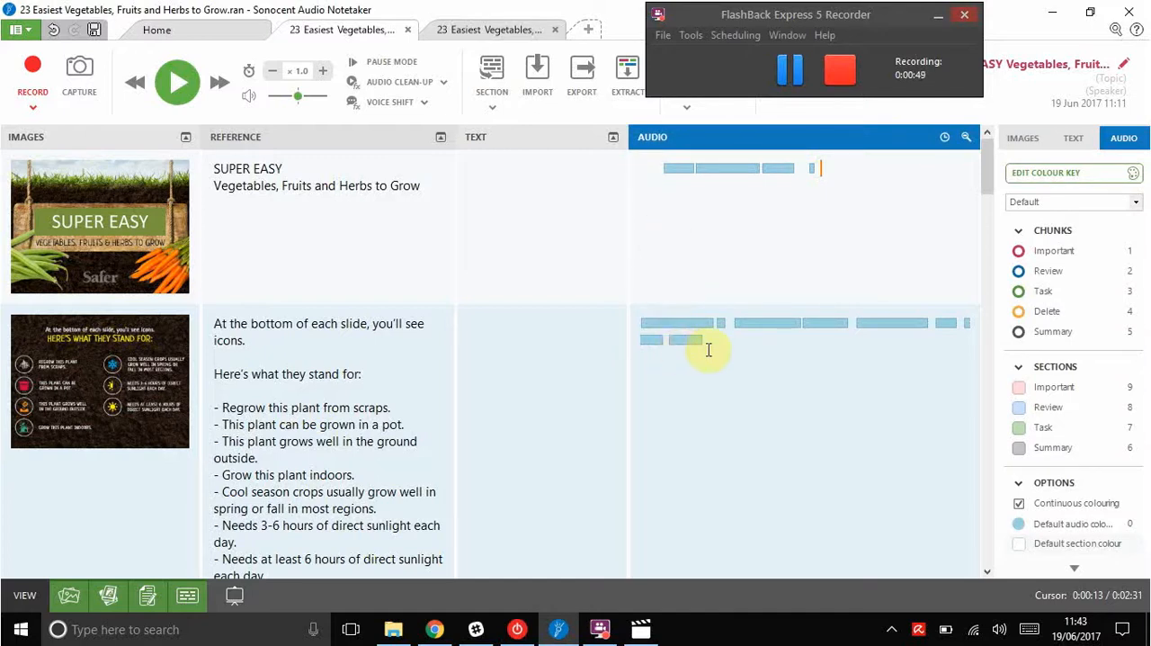
pyautogui.moveTo(742, 352)
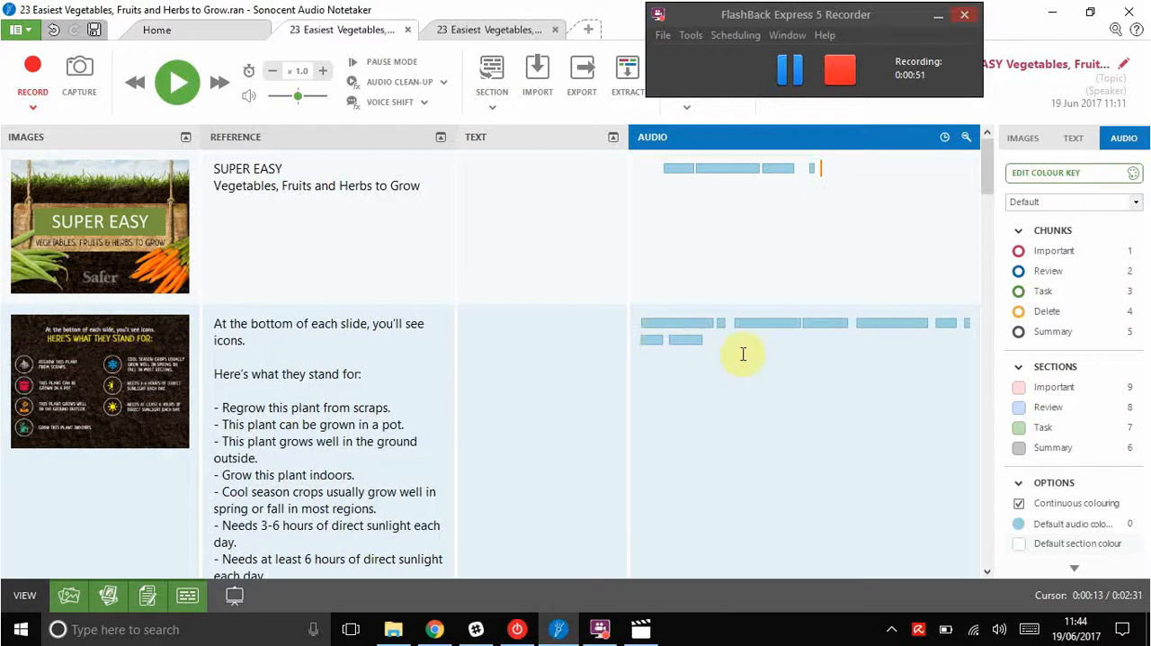
pyautogui.moveTo(717, 354)
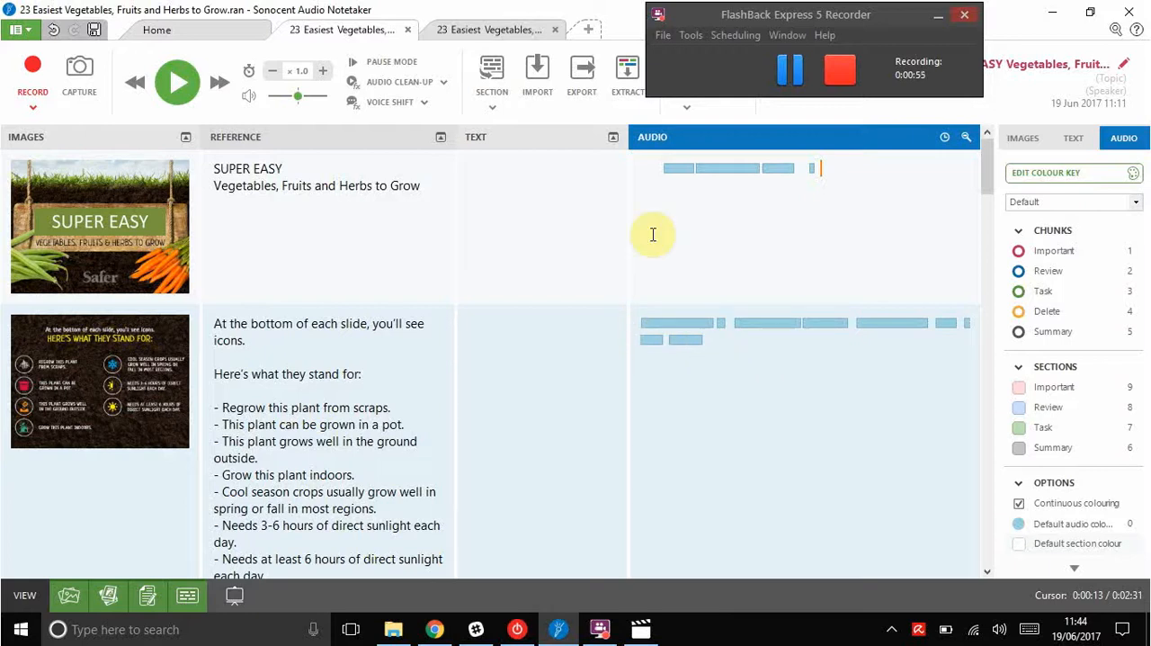
pyautogui.moveTo(716, 178)
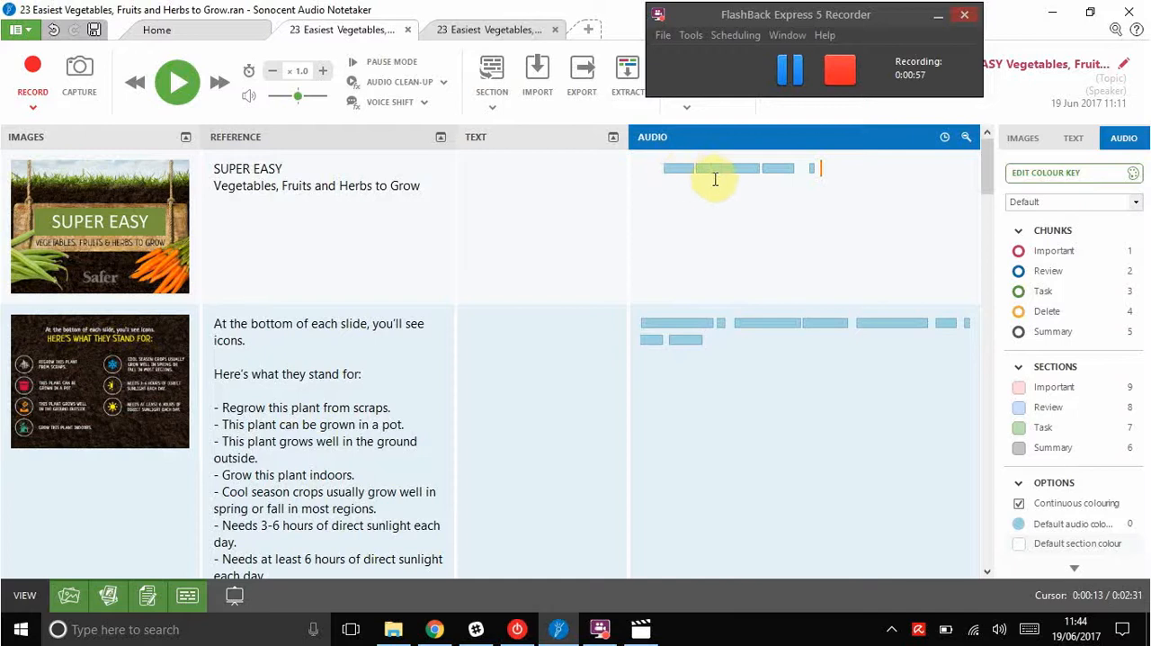
pyautogui.moveTo(806, 295)
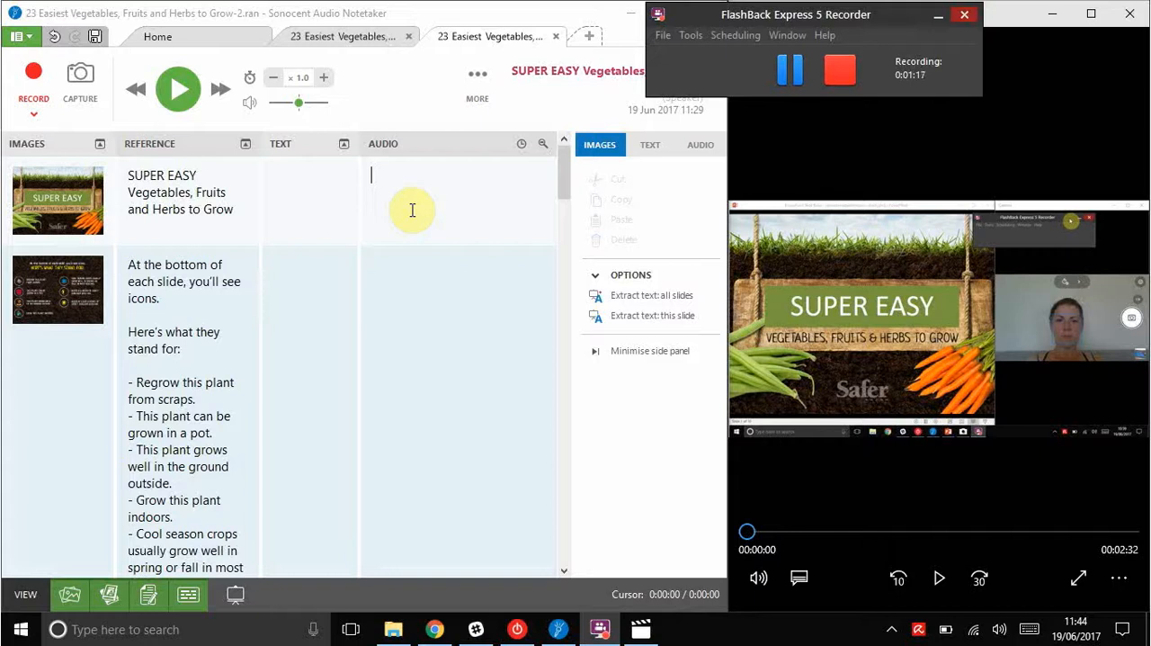
pyautogui.moveTo(223, 171)
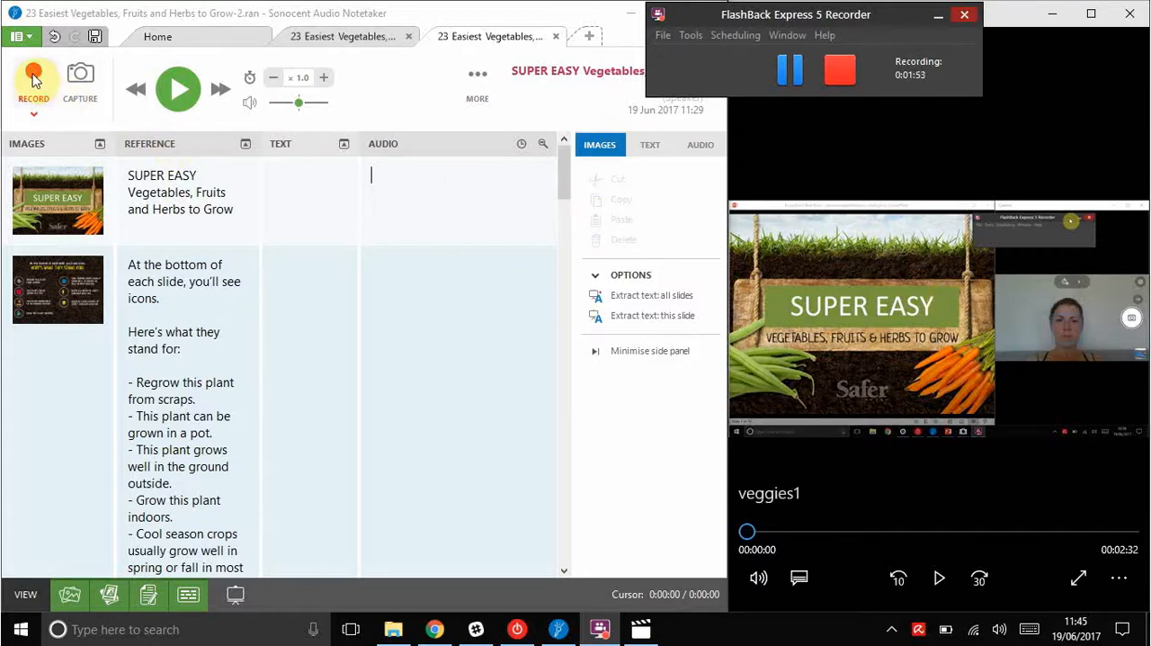
# Start recording the lecture video's speaker audio into the first slide's section.
pyautogui.click(702, 144)
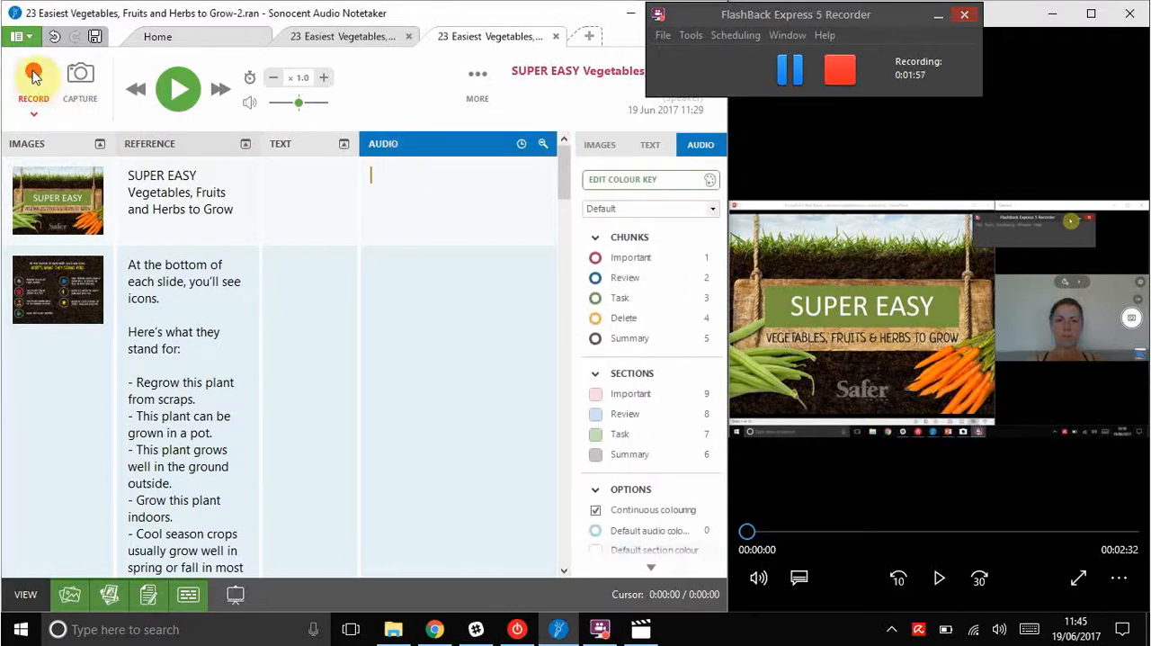
pyautogui.moveTo(32, 75)
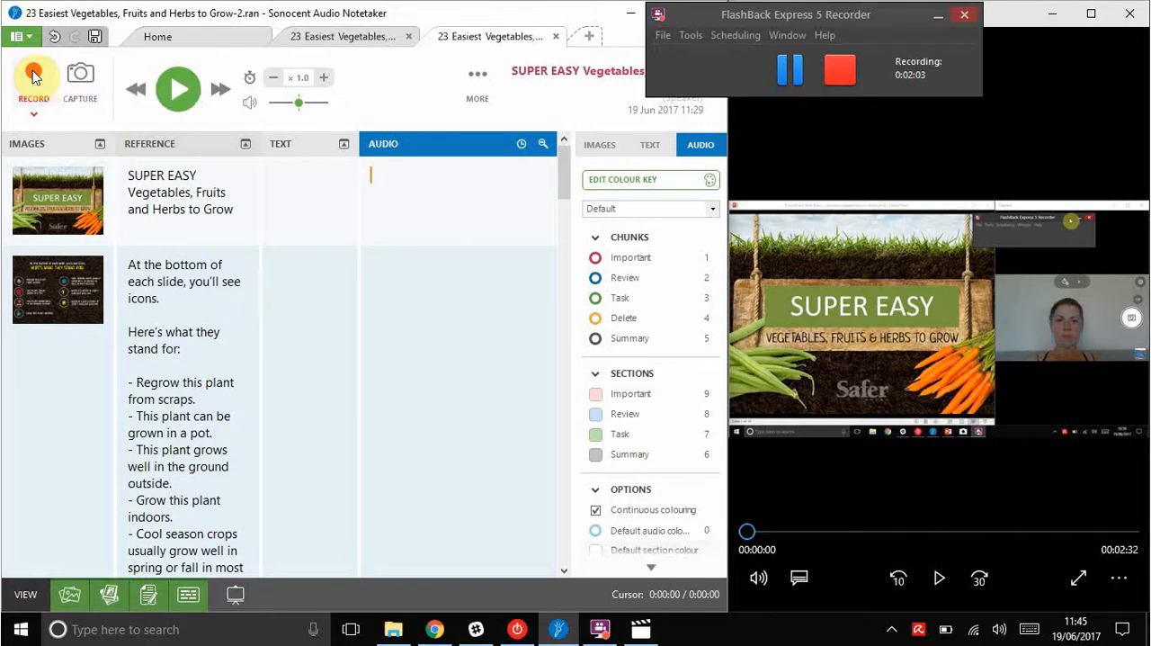
pyautogui.click(33, 76)
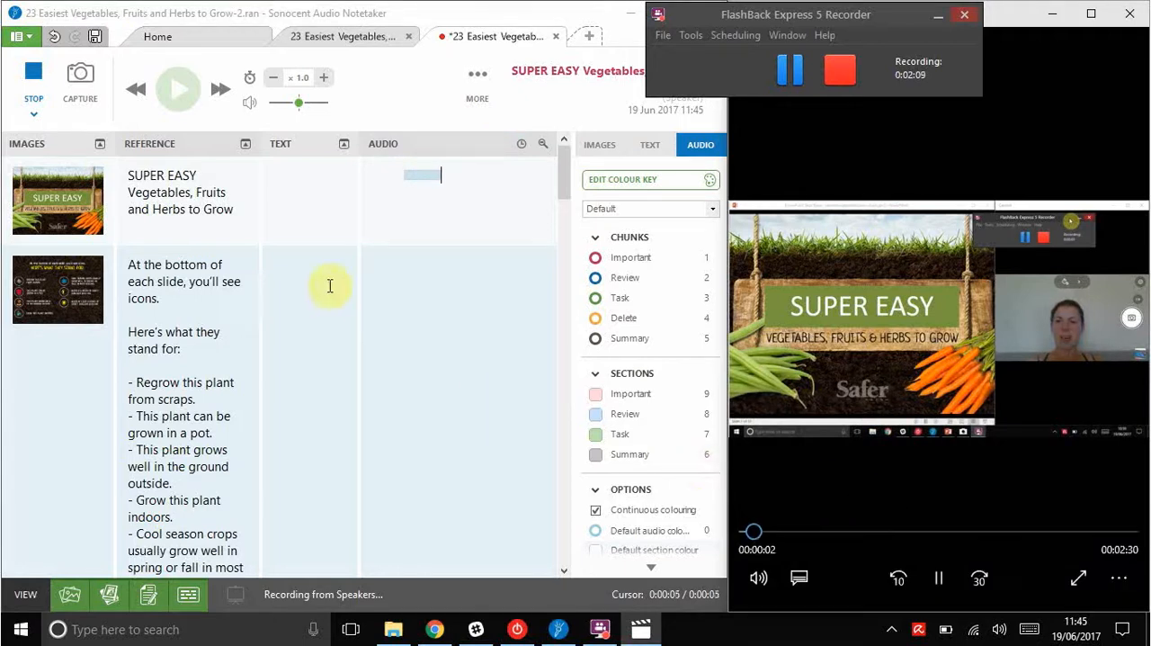
pyautogui.moveTo(435, 225)
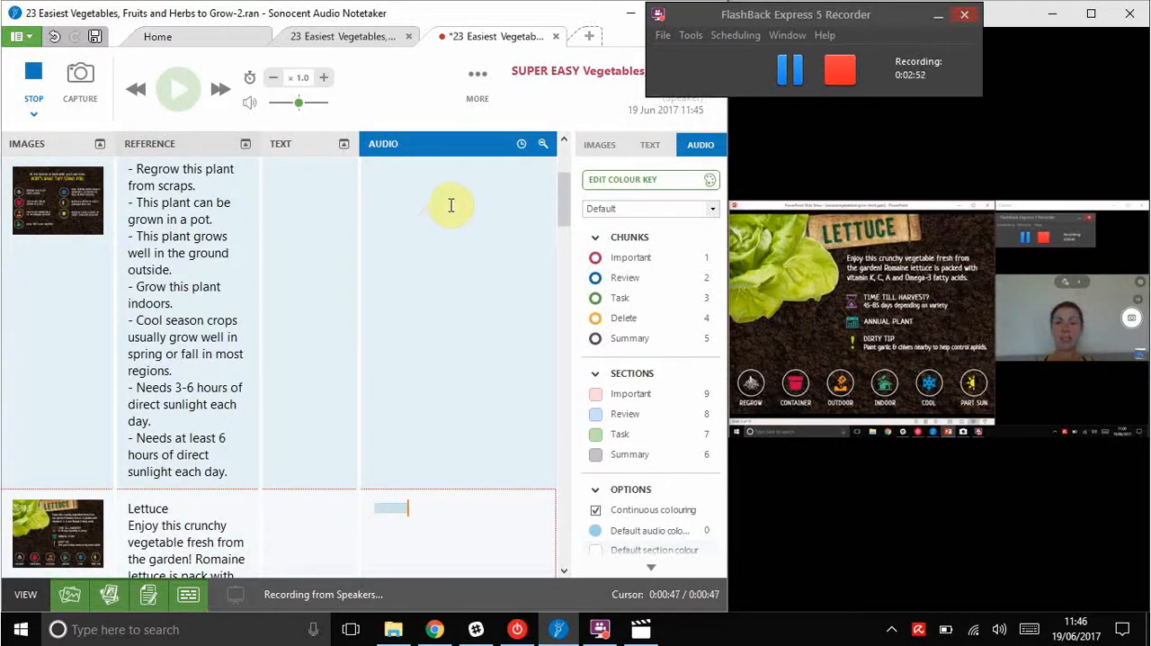
pyautogui.moveTo(493, 404)
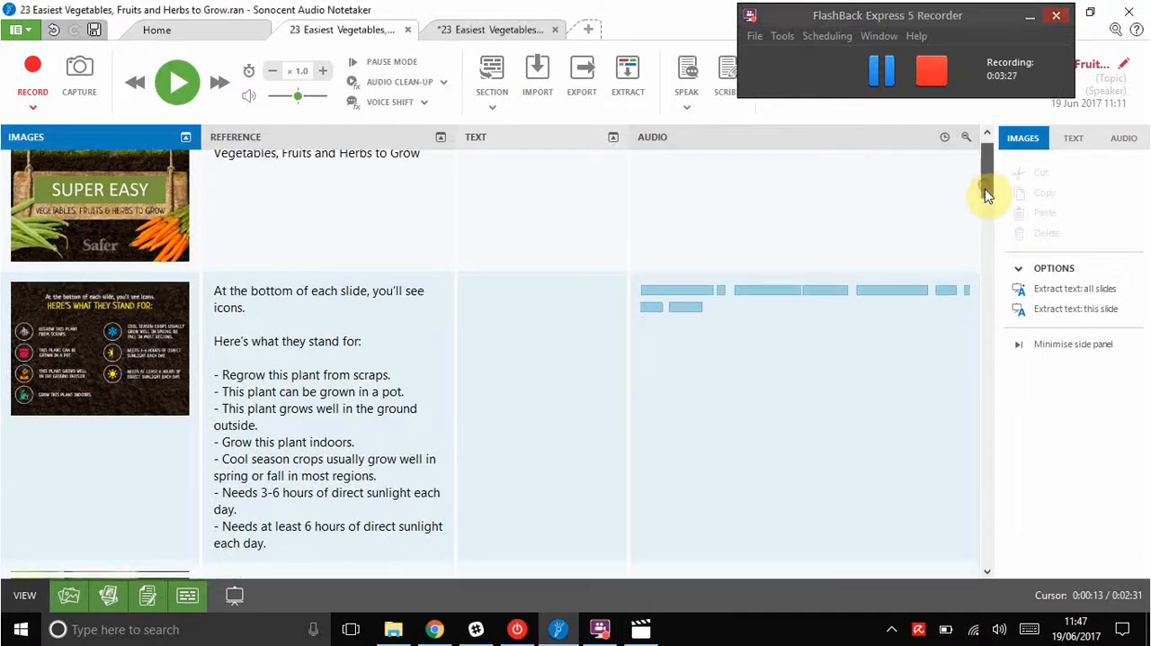
# Scroll down through the Lettuce, Mint and Radishes sections to check their recorded chunks.
pyautogui.scroll(-3)
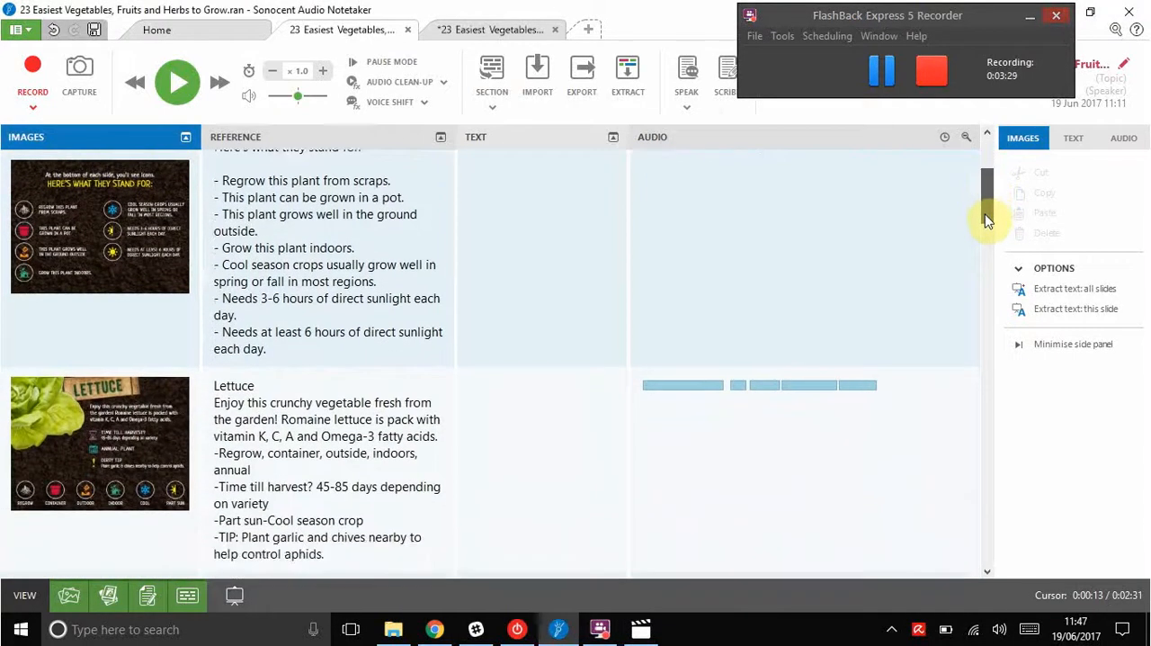
pyautogui.scroll(-3)
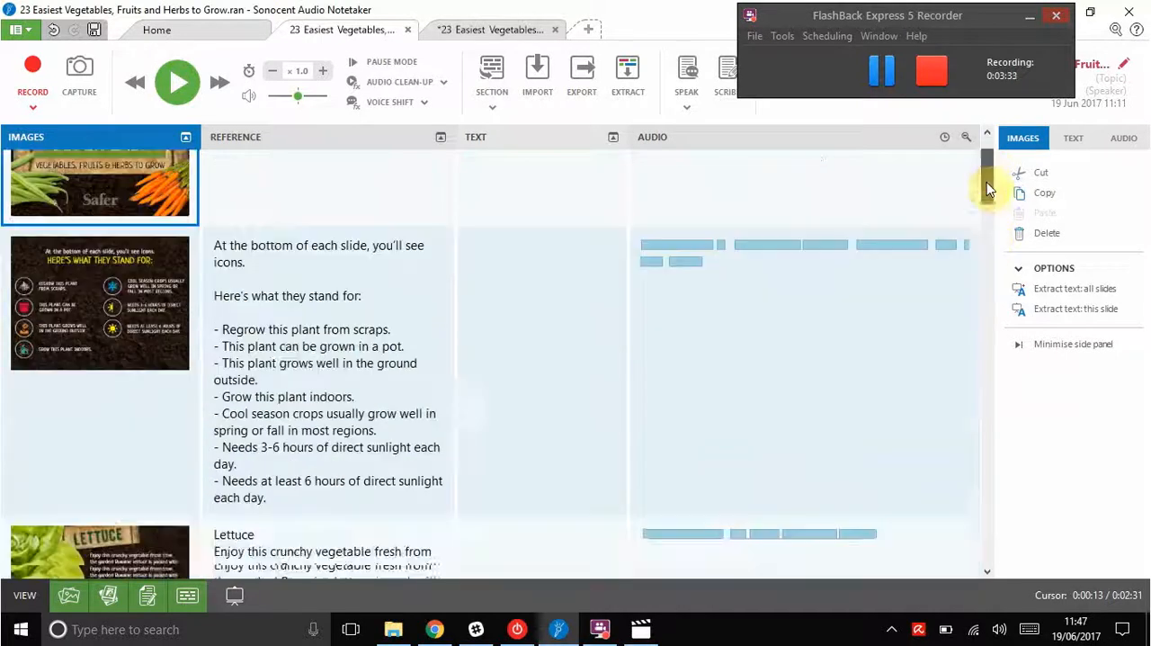
pyautogui.scroll(-3)
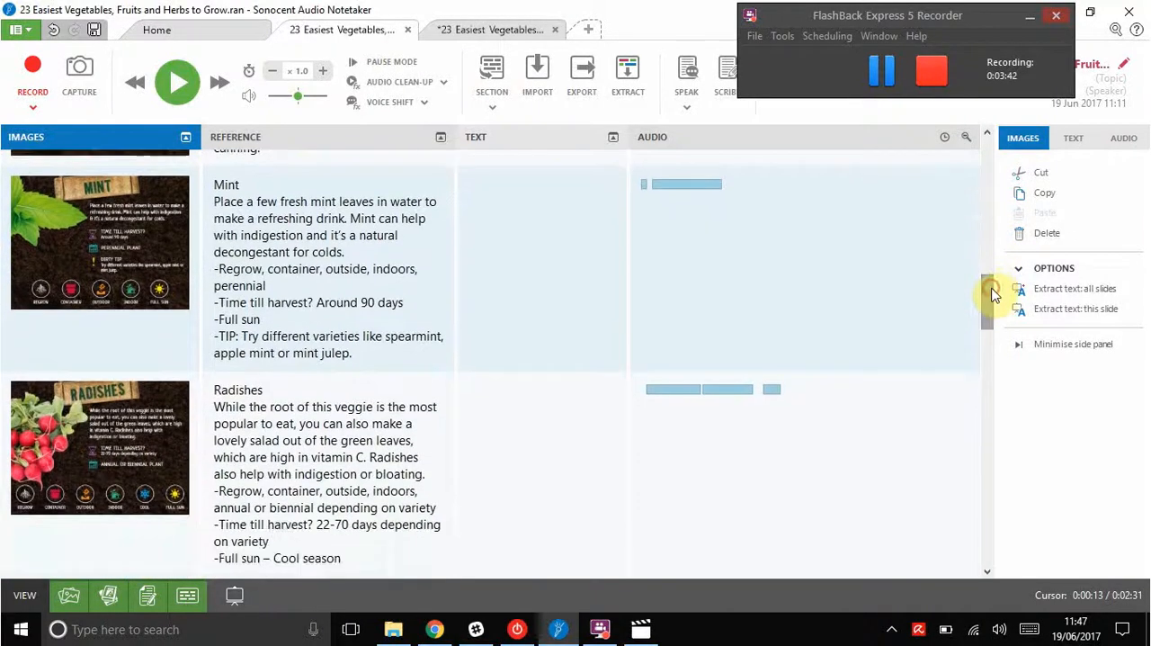
pyautogui.scroll(-3)
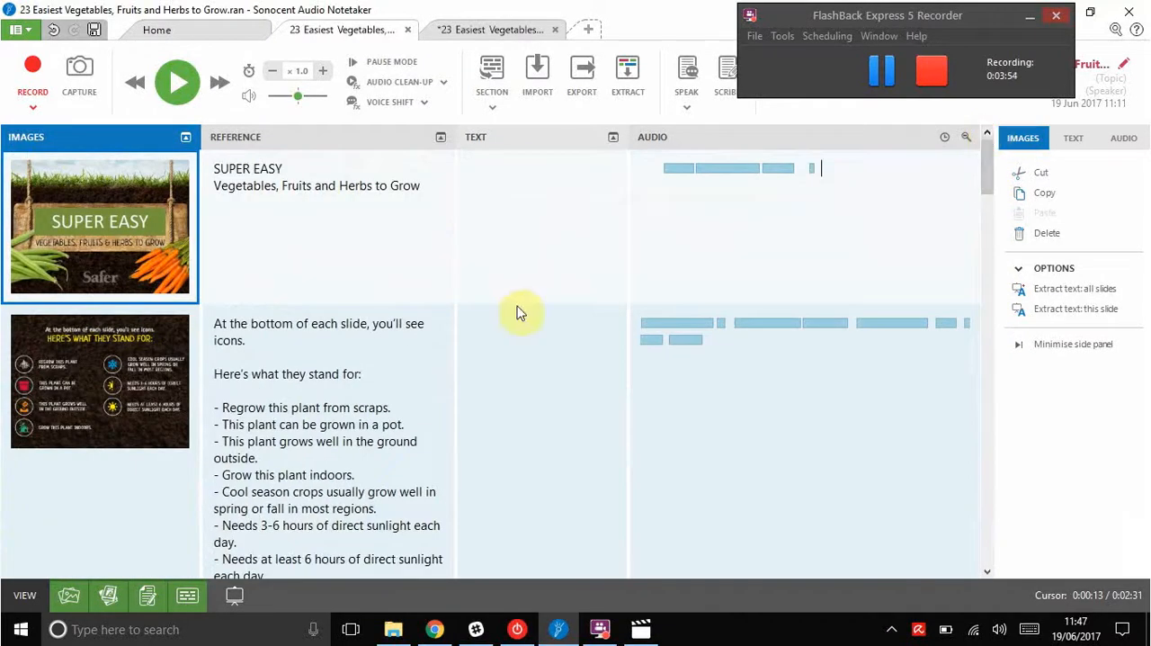
pyautogui.moveTo(648, 169)
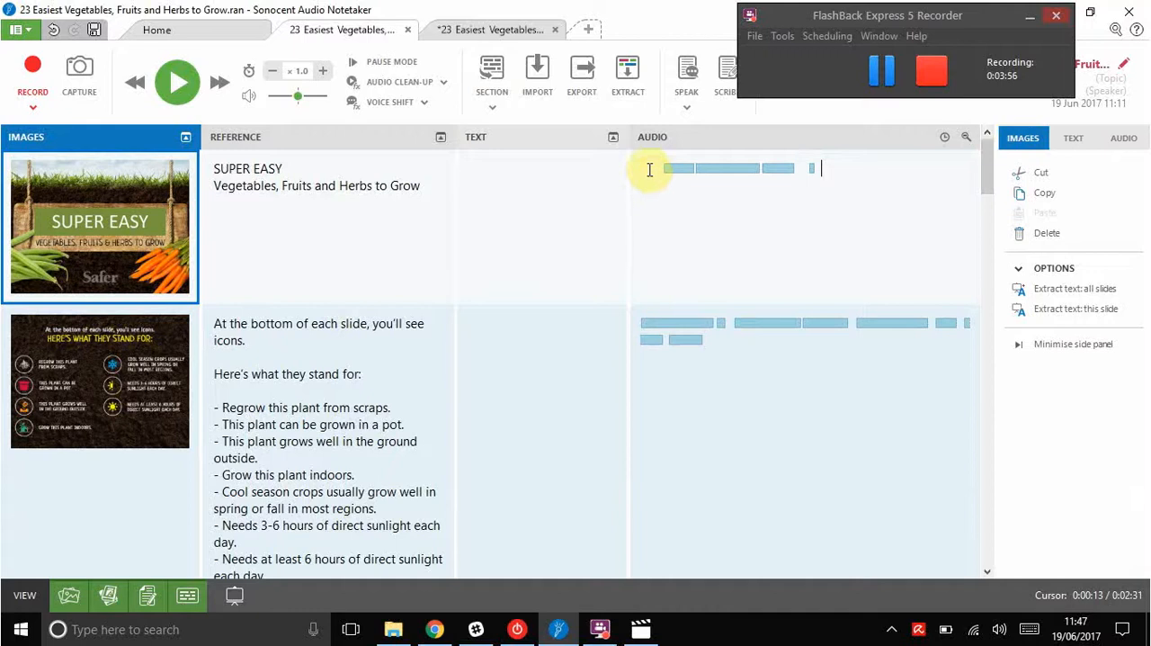
# Set the playhead at the first slide's audio and start playback.
pyautogui.click(1122, 137)
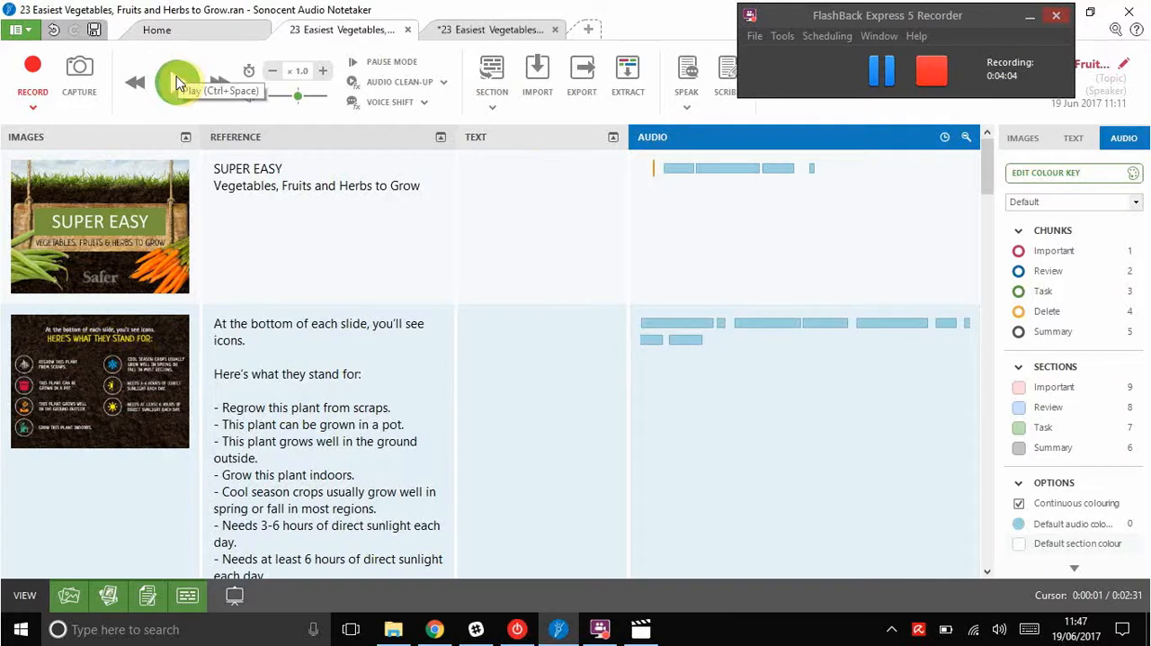
pyautogui.click(176, 83)
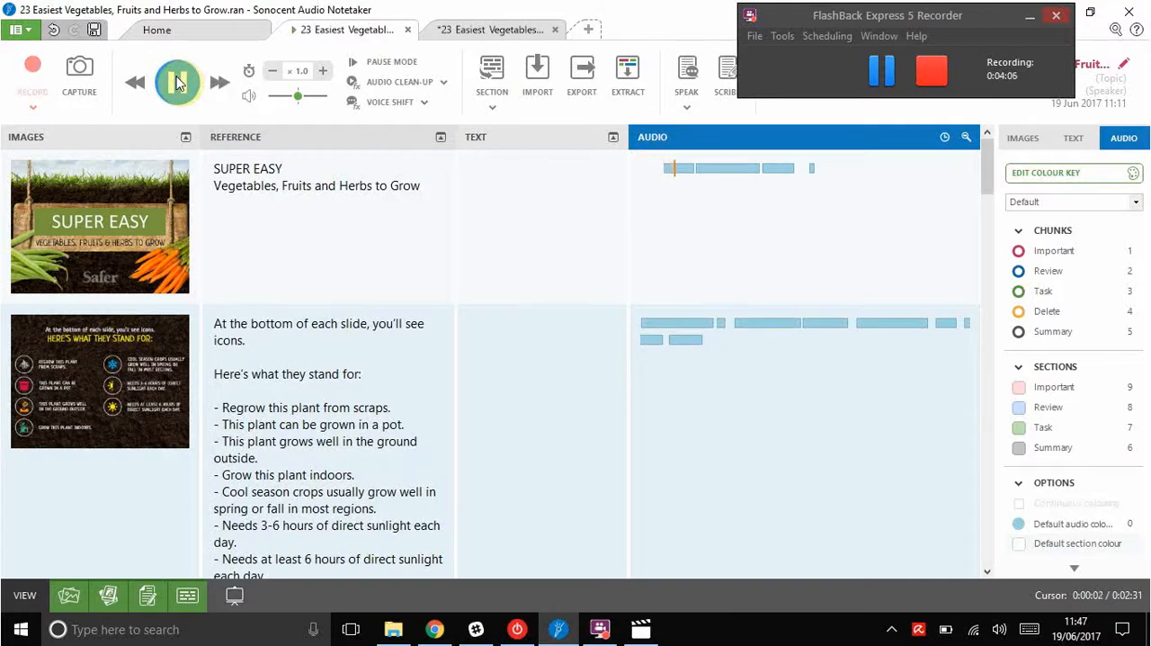